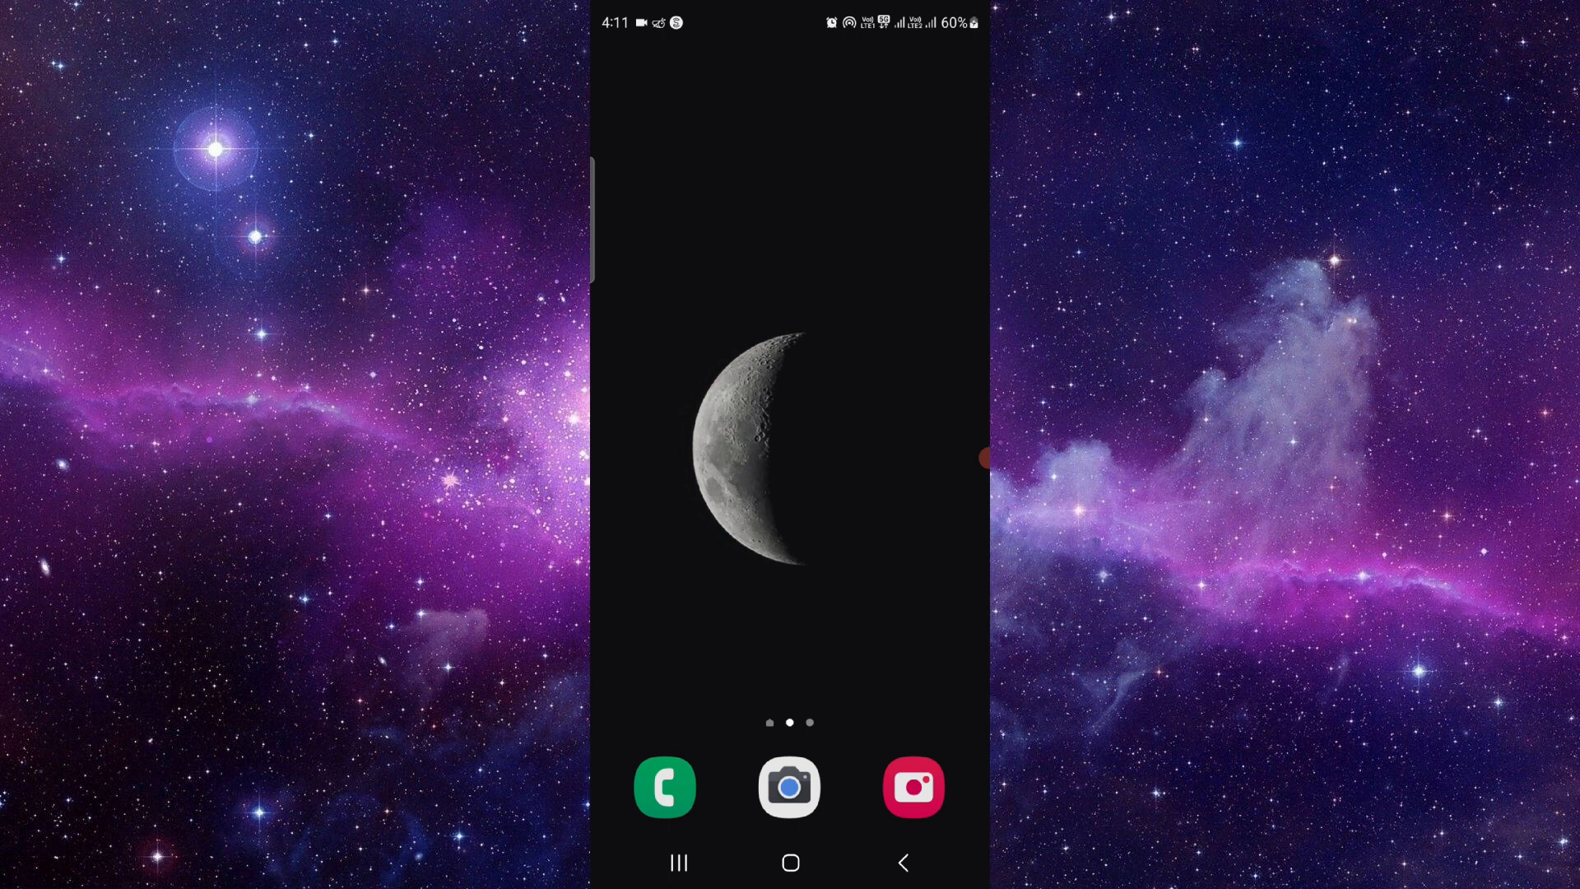
# Step: Swipe up on the home screen to reveal the app drawer
pyautogui.scroll(3)
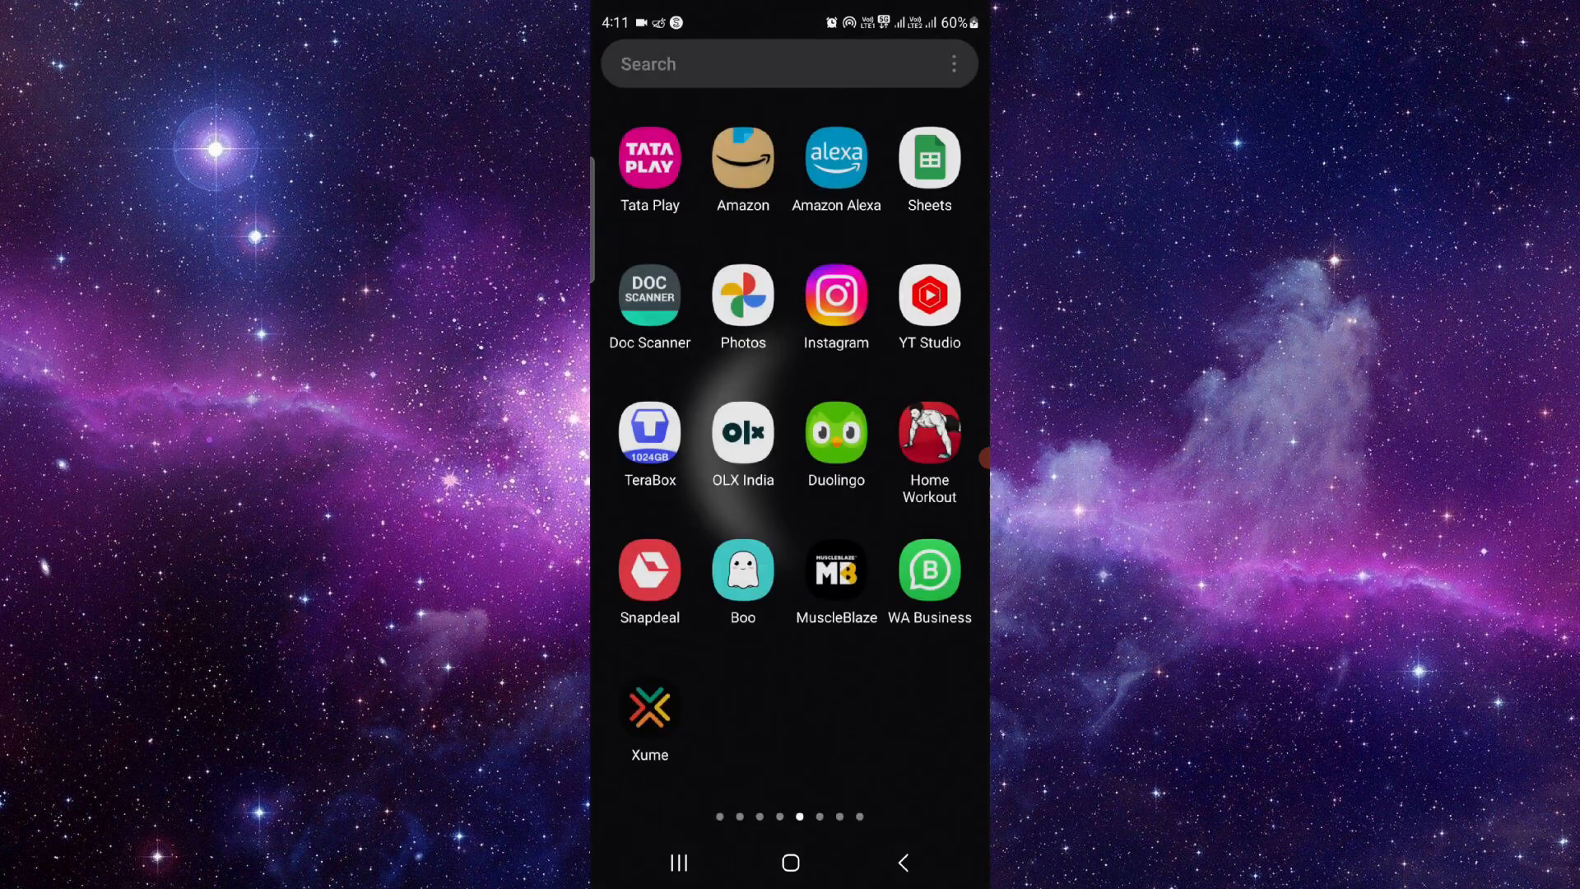
# Step: Launch Facebook and switch to Marketplace's today's picks
pyautogui.click(745, 64)
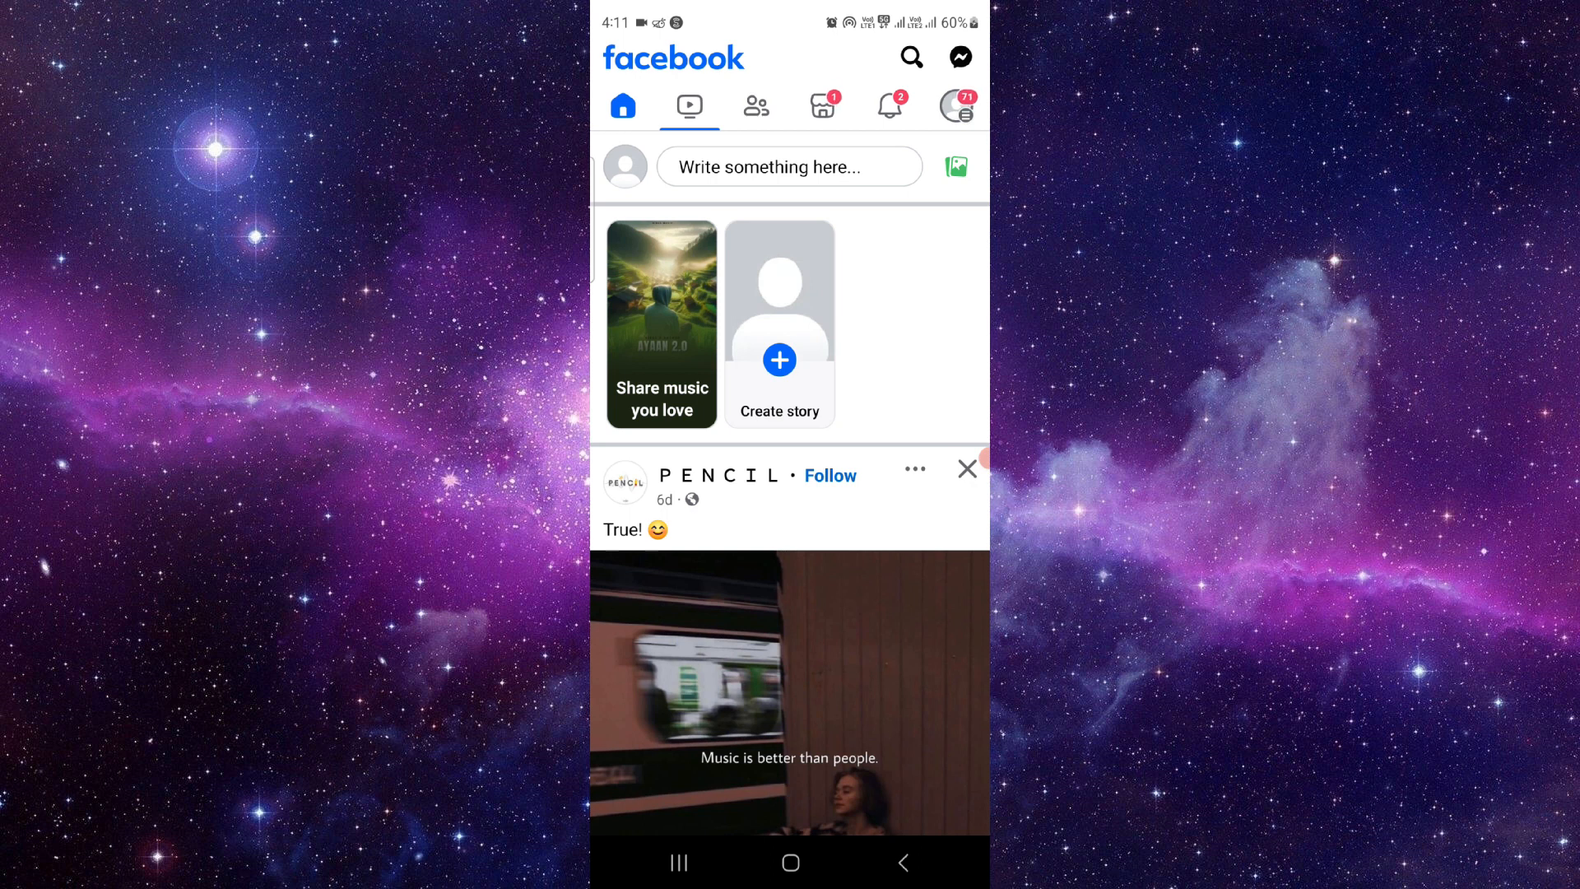
pyautogui.click(823, 106)
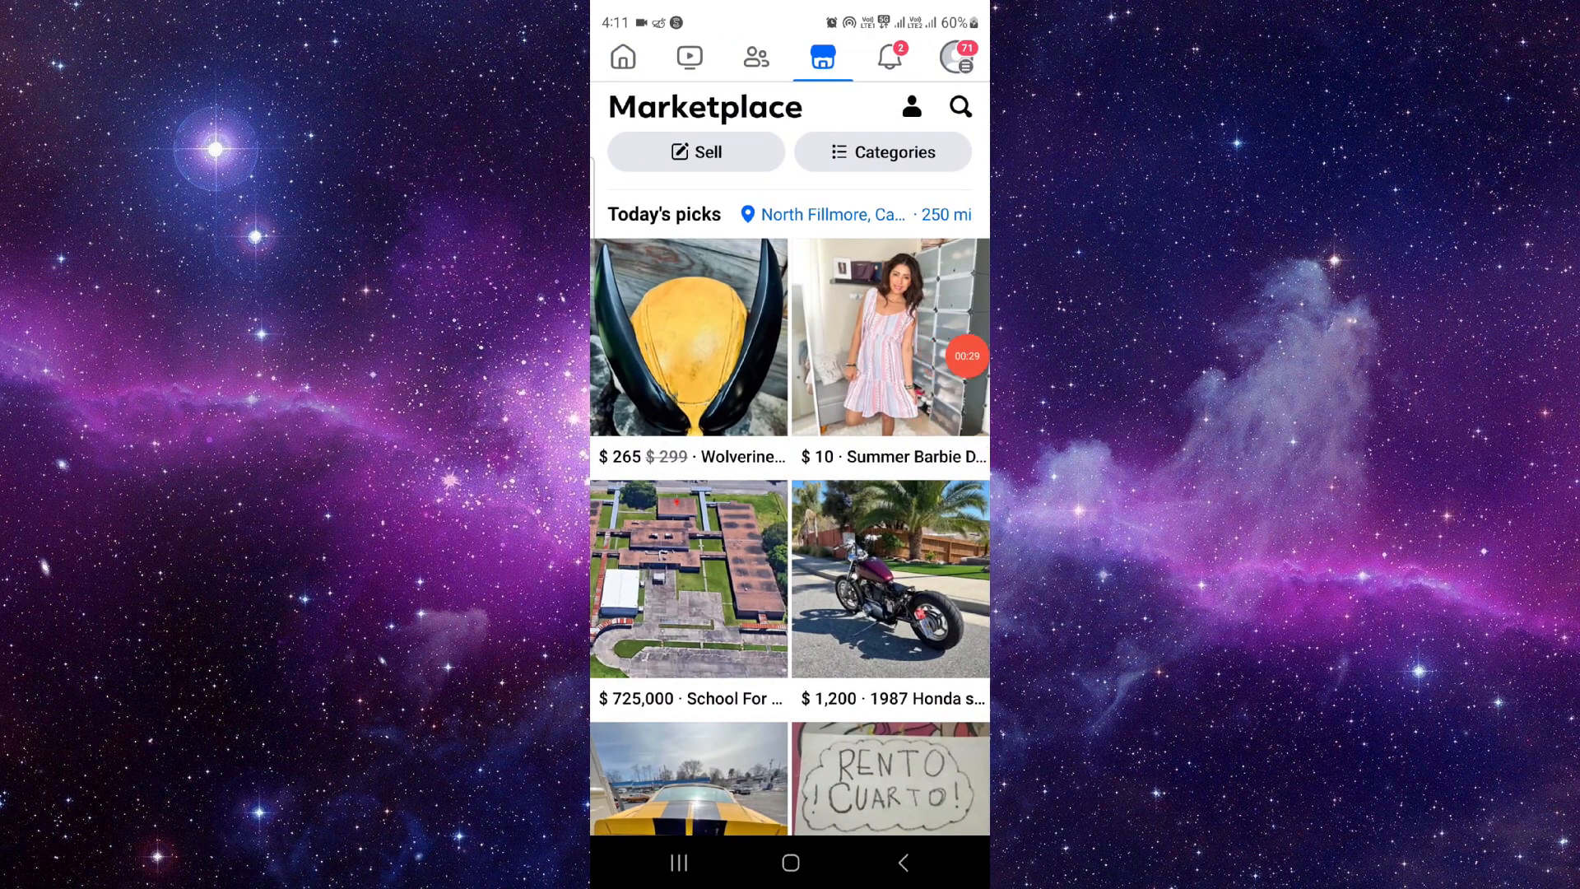
# Step: View the 1987 Honda Shadow VT1100 listing's details, then return to the home screen
pyautogui.click(889, 580)
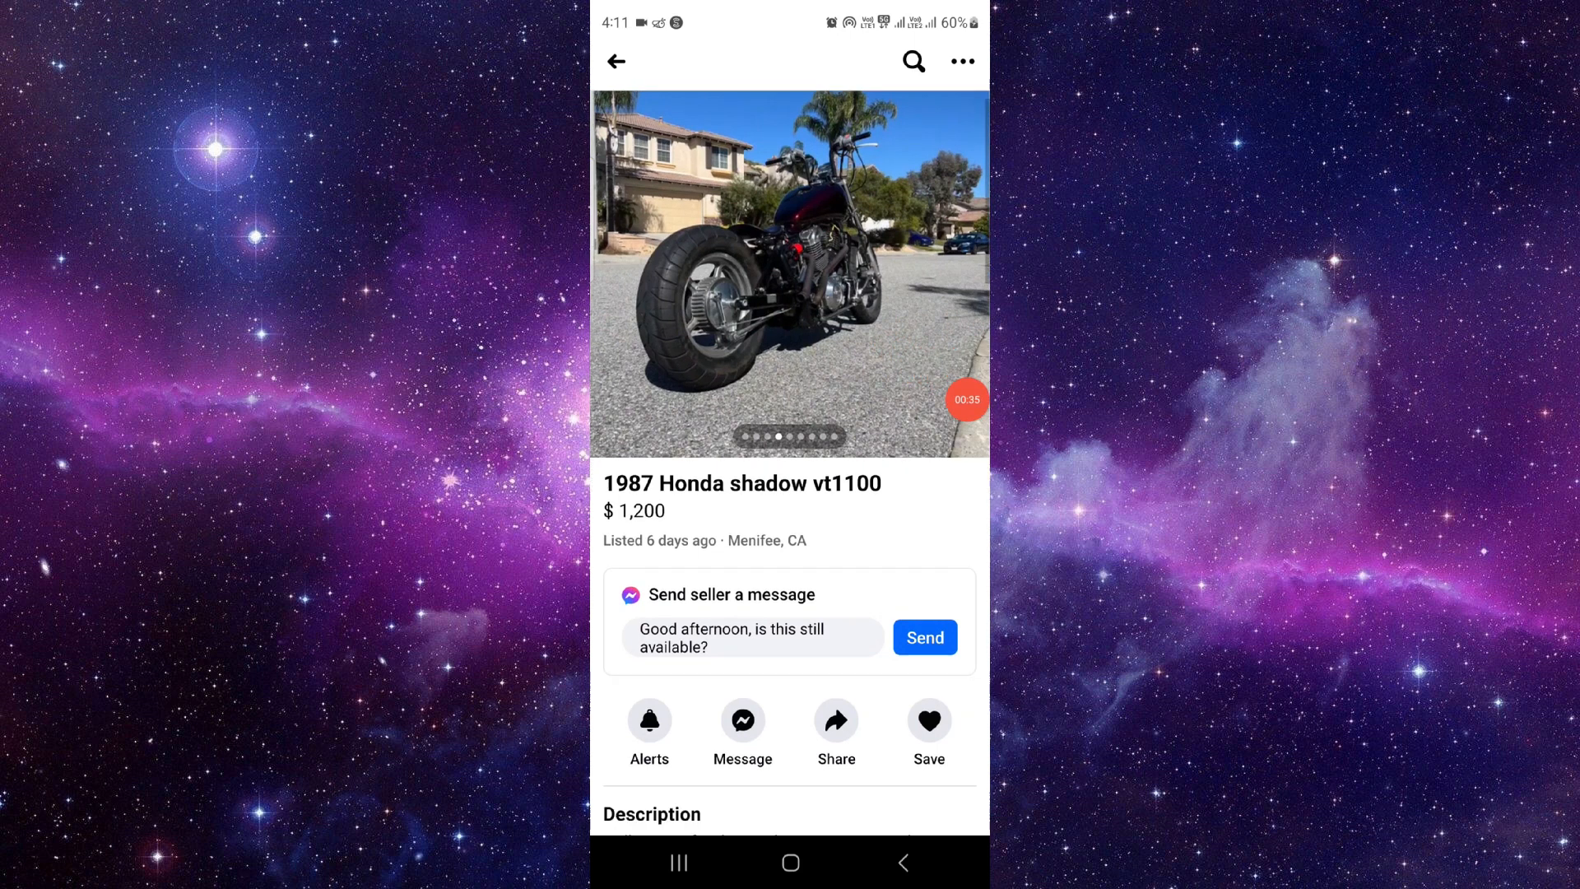
pyautogui.scroll(-3)
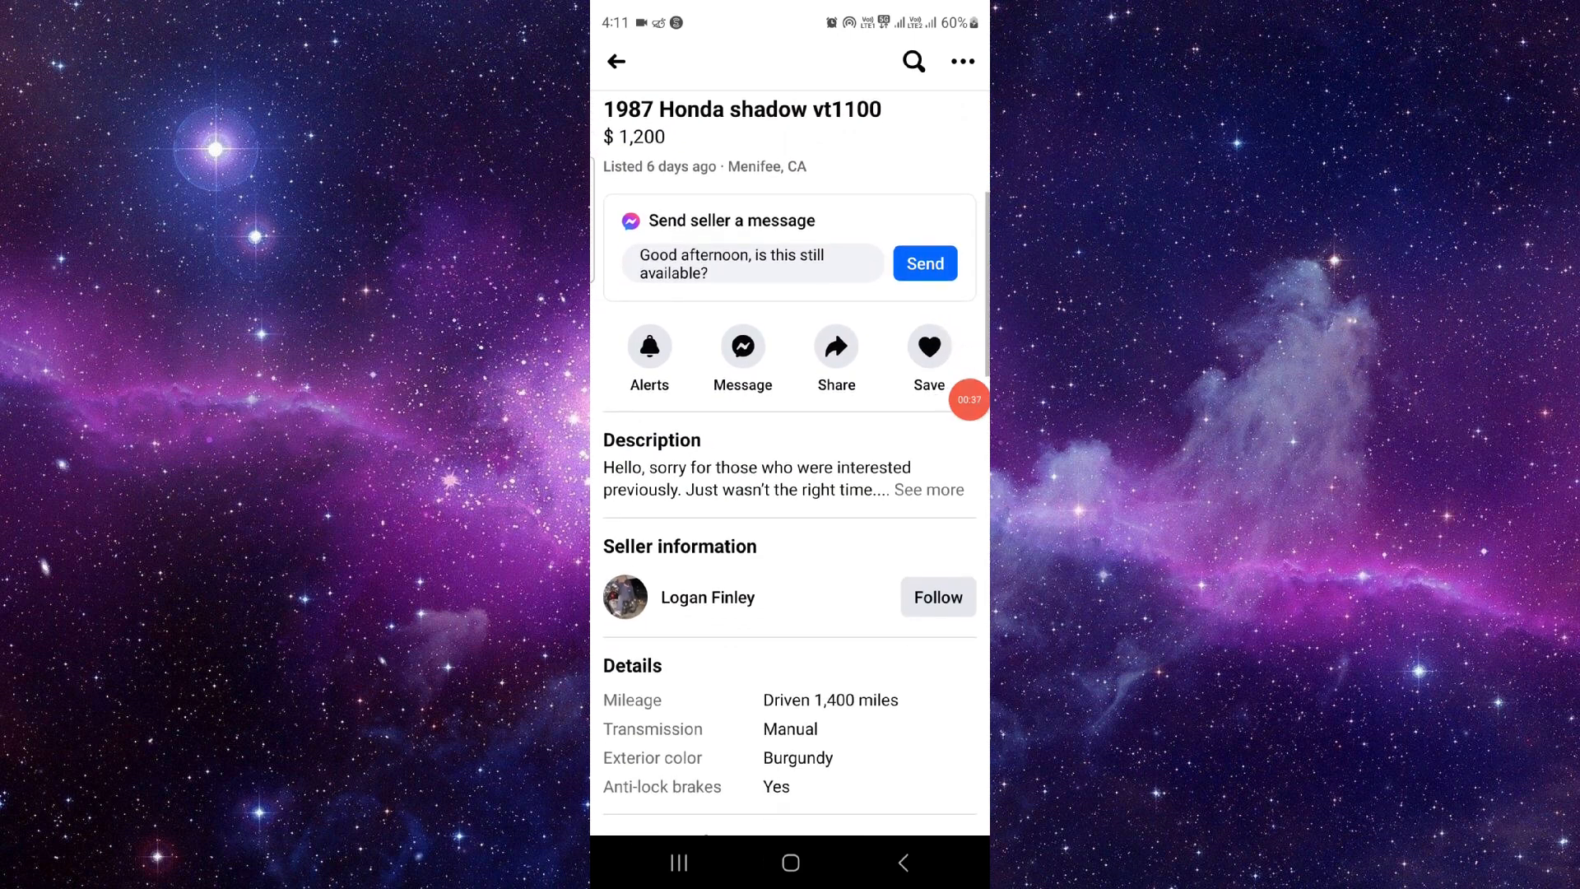
pyautogui.click(790, 861)
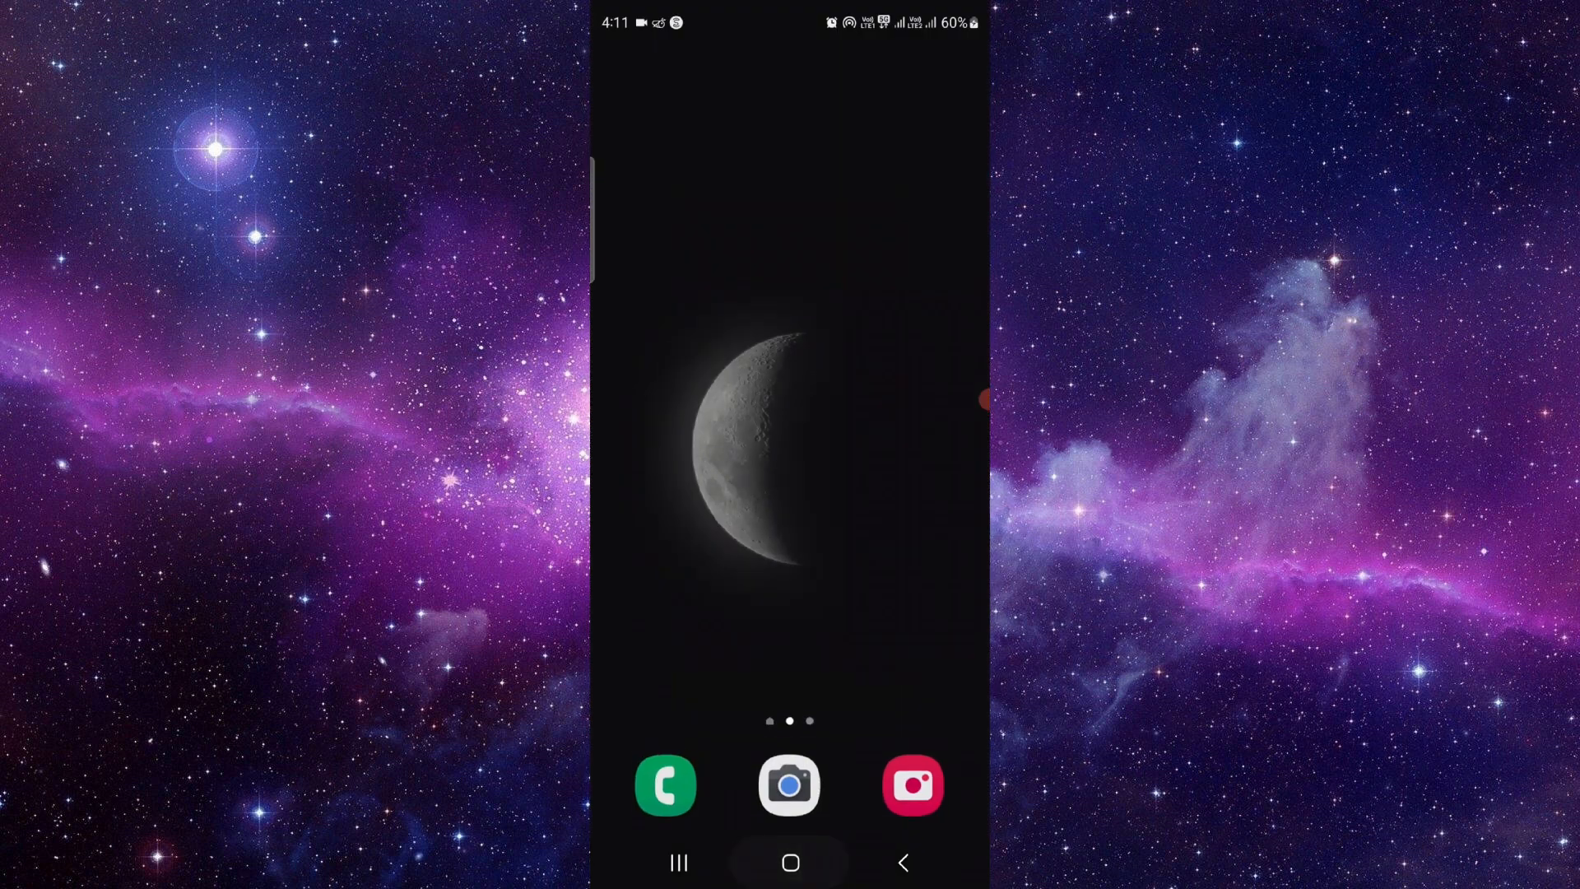